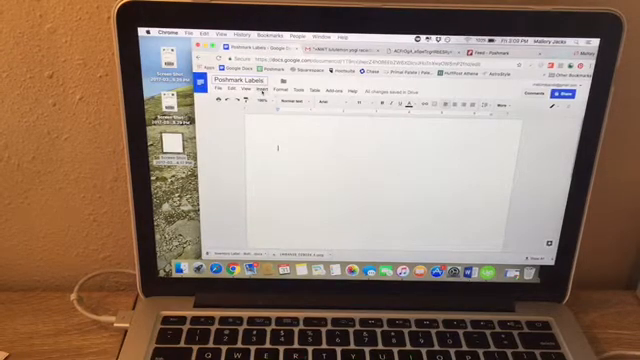
Paste the first Poshmark shipping label image, with ship-to area and USPS barcode, into the document
click(243, 92)
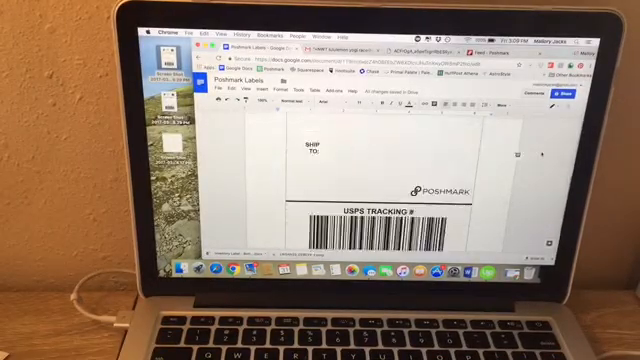
scroll(down, 3)
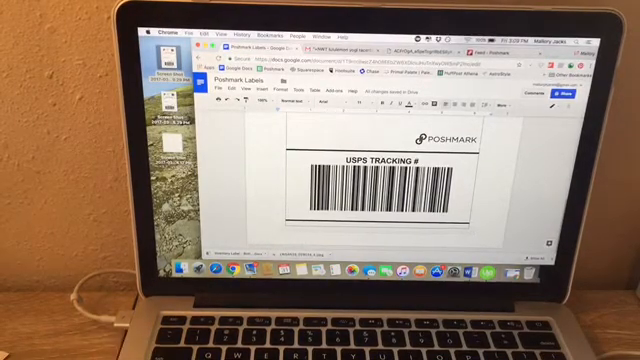
scroll(down, 3)
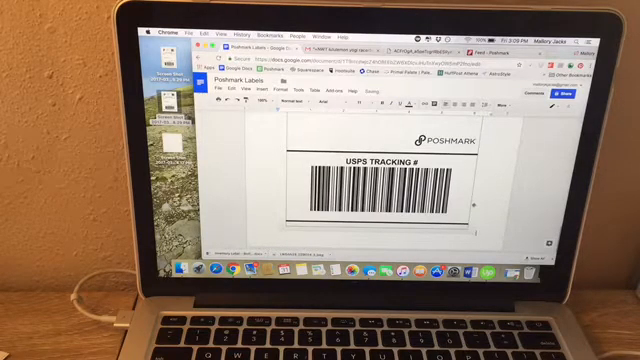
scroll(down, 3)
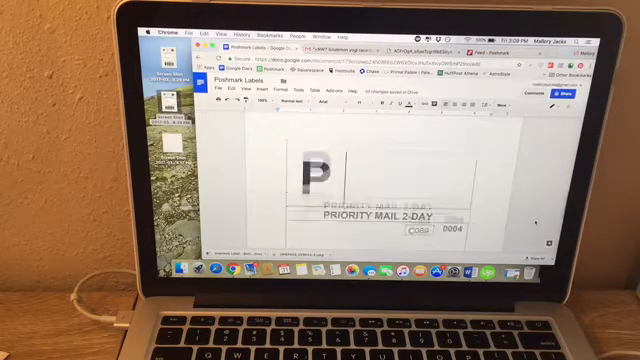
Scroll down to view the Priority Mail 2-Day label on its own page
scroll(down, 3)
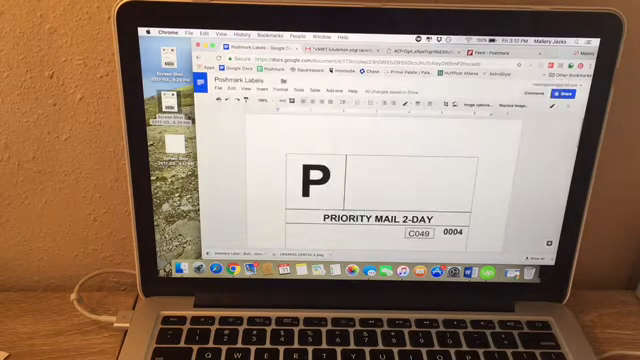
Bring up the system print dialog for the two-label 'Poshmark Labels' document with Cmd+P
key(cmd+p)
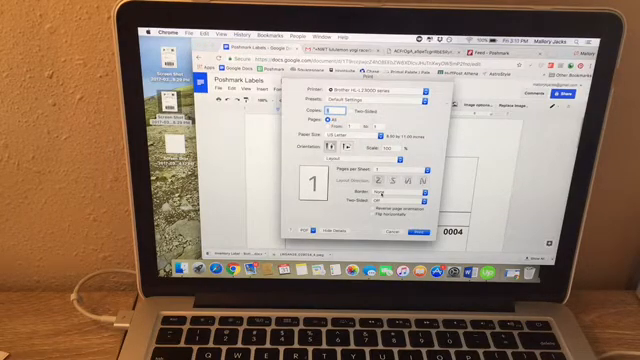